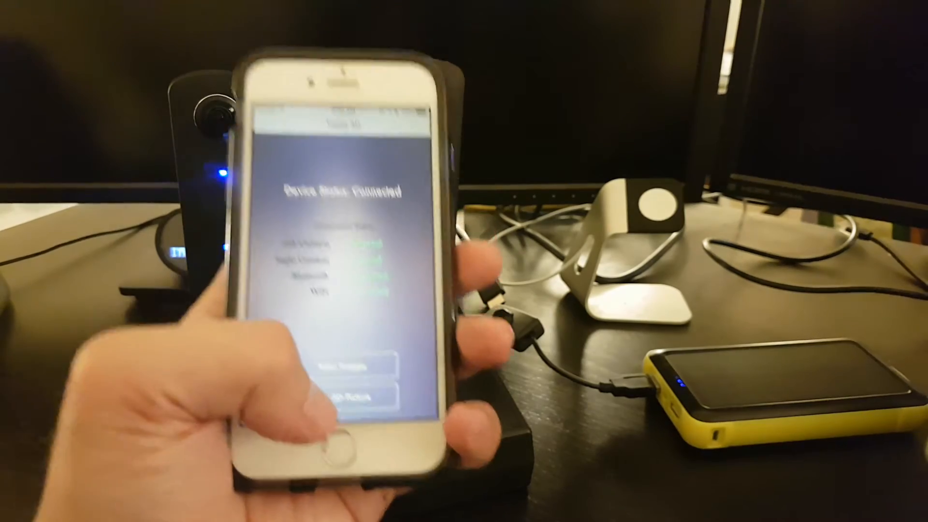
- Capture a stereo image with both connected Theta cameras using the shutter button
click(337, 395)
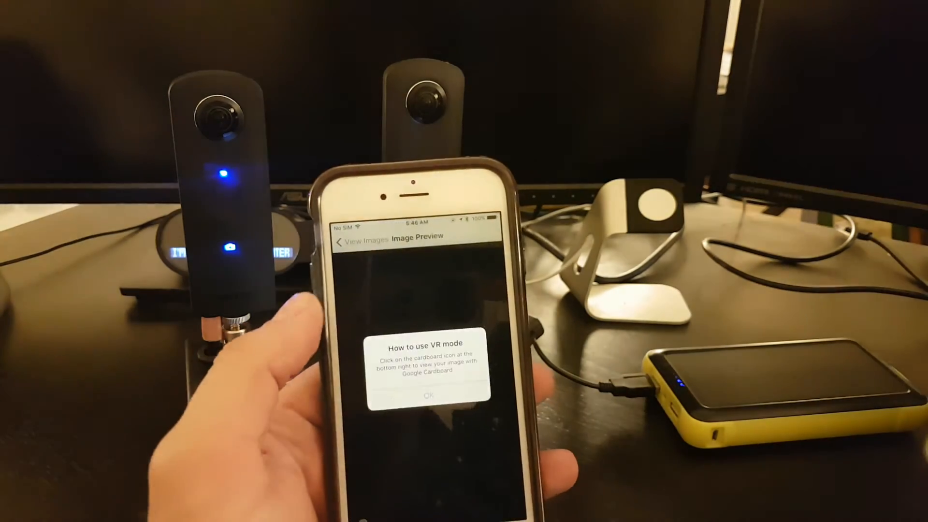
- Dismiss the 'How to use VR mode' tip to reveal the captured image preview
click(428, 395)
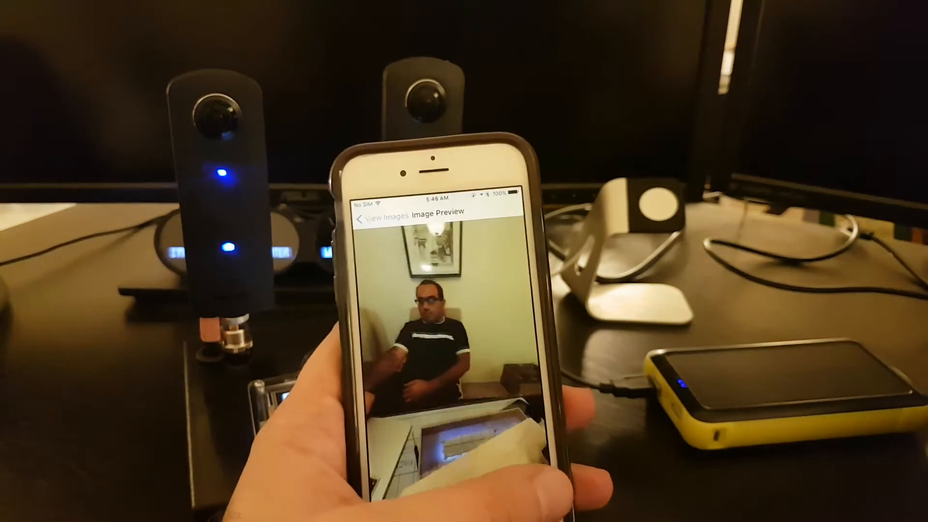